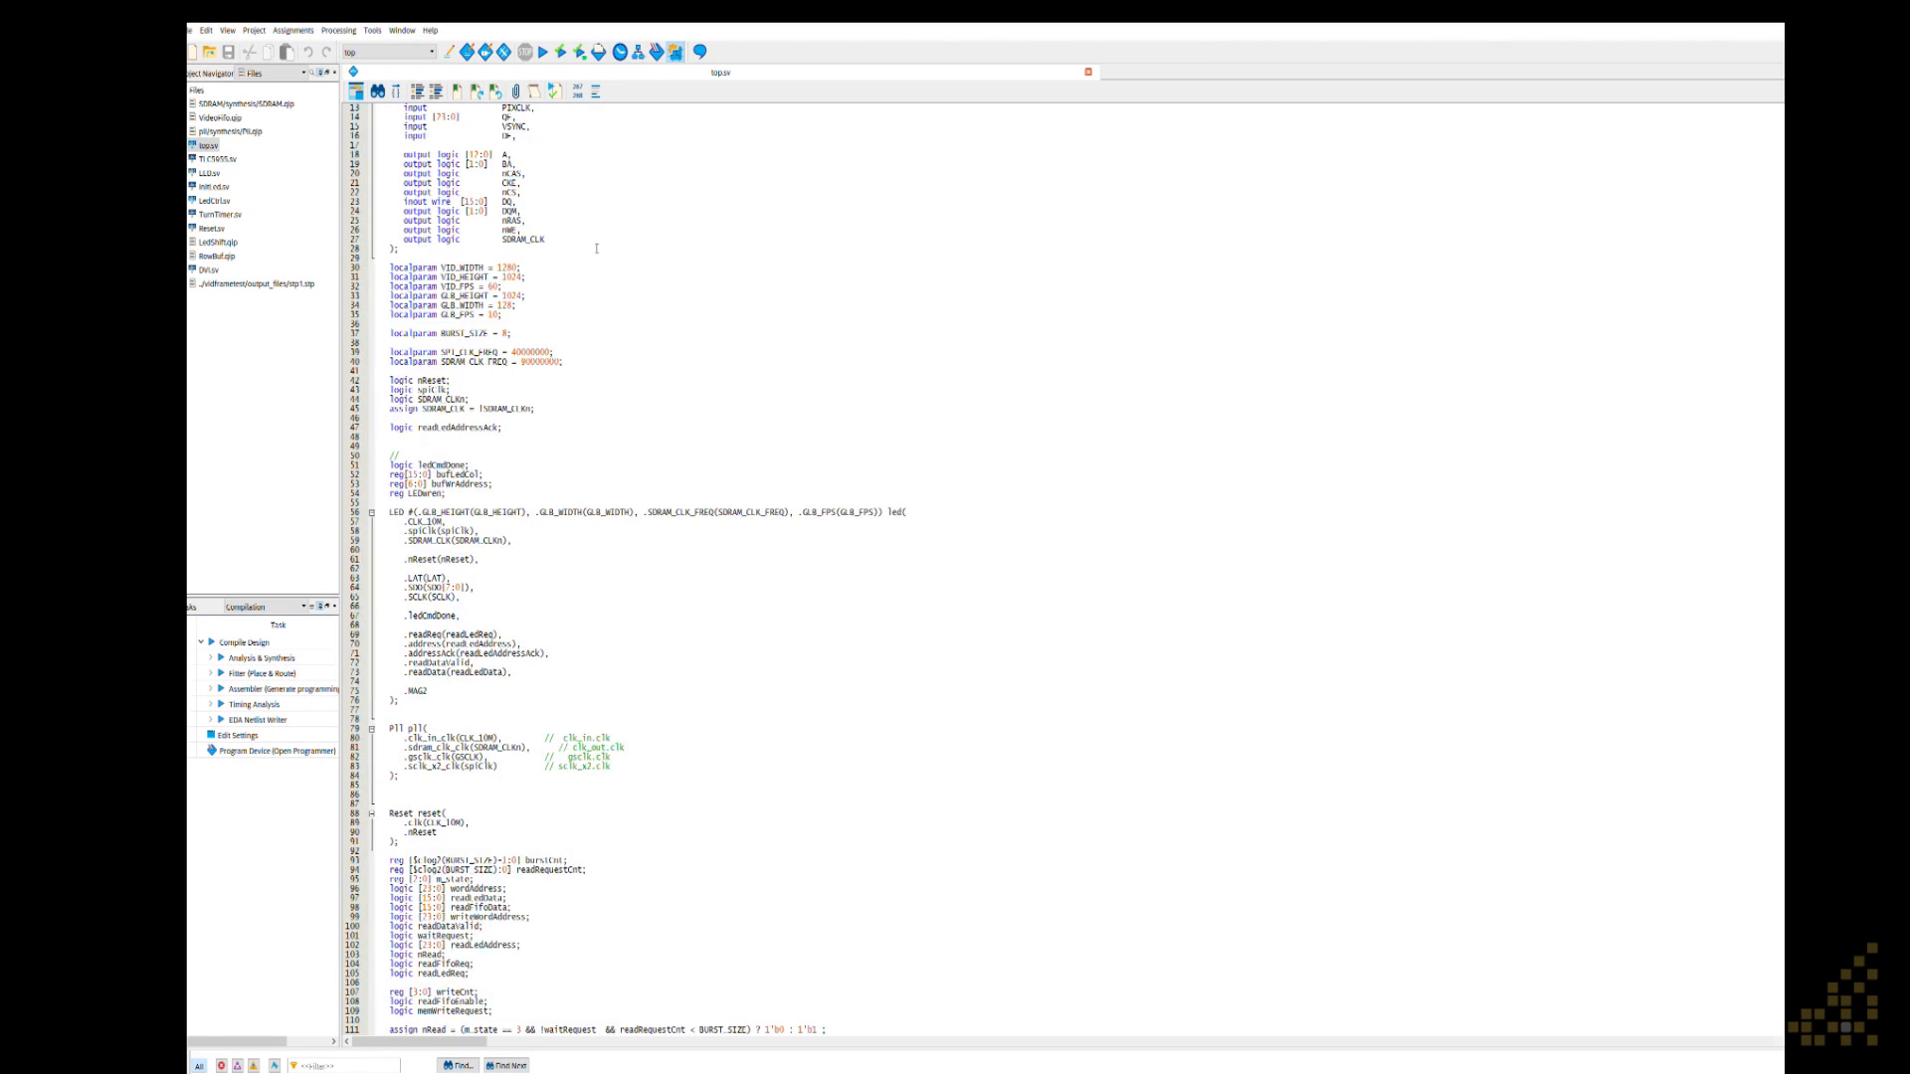
pyautogui.scroll(-3)
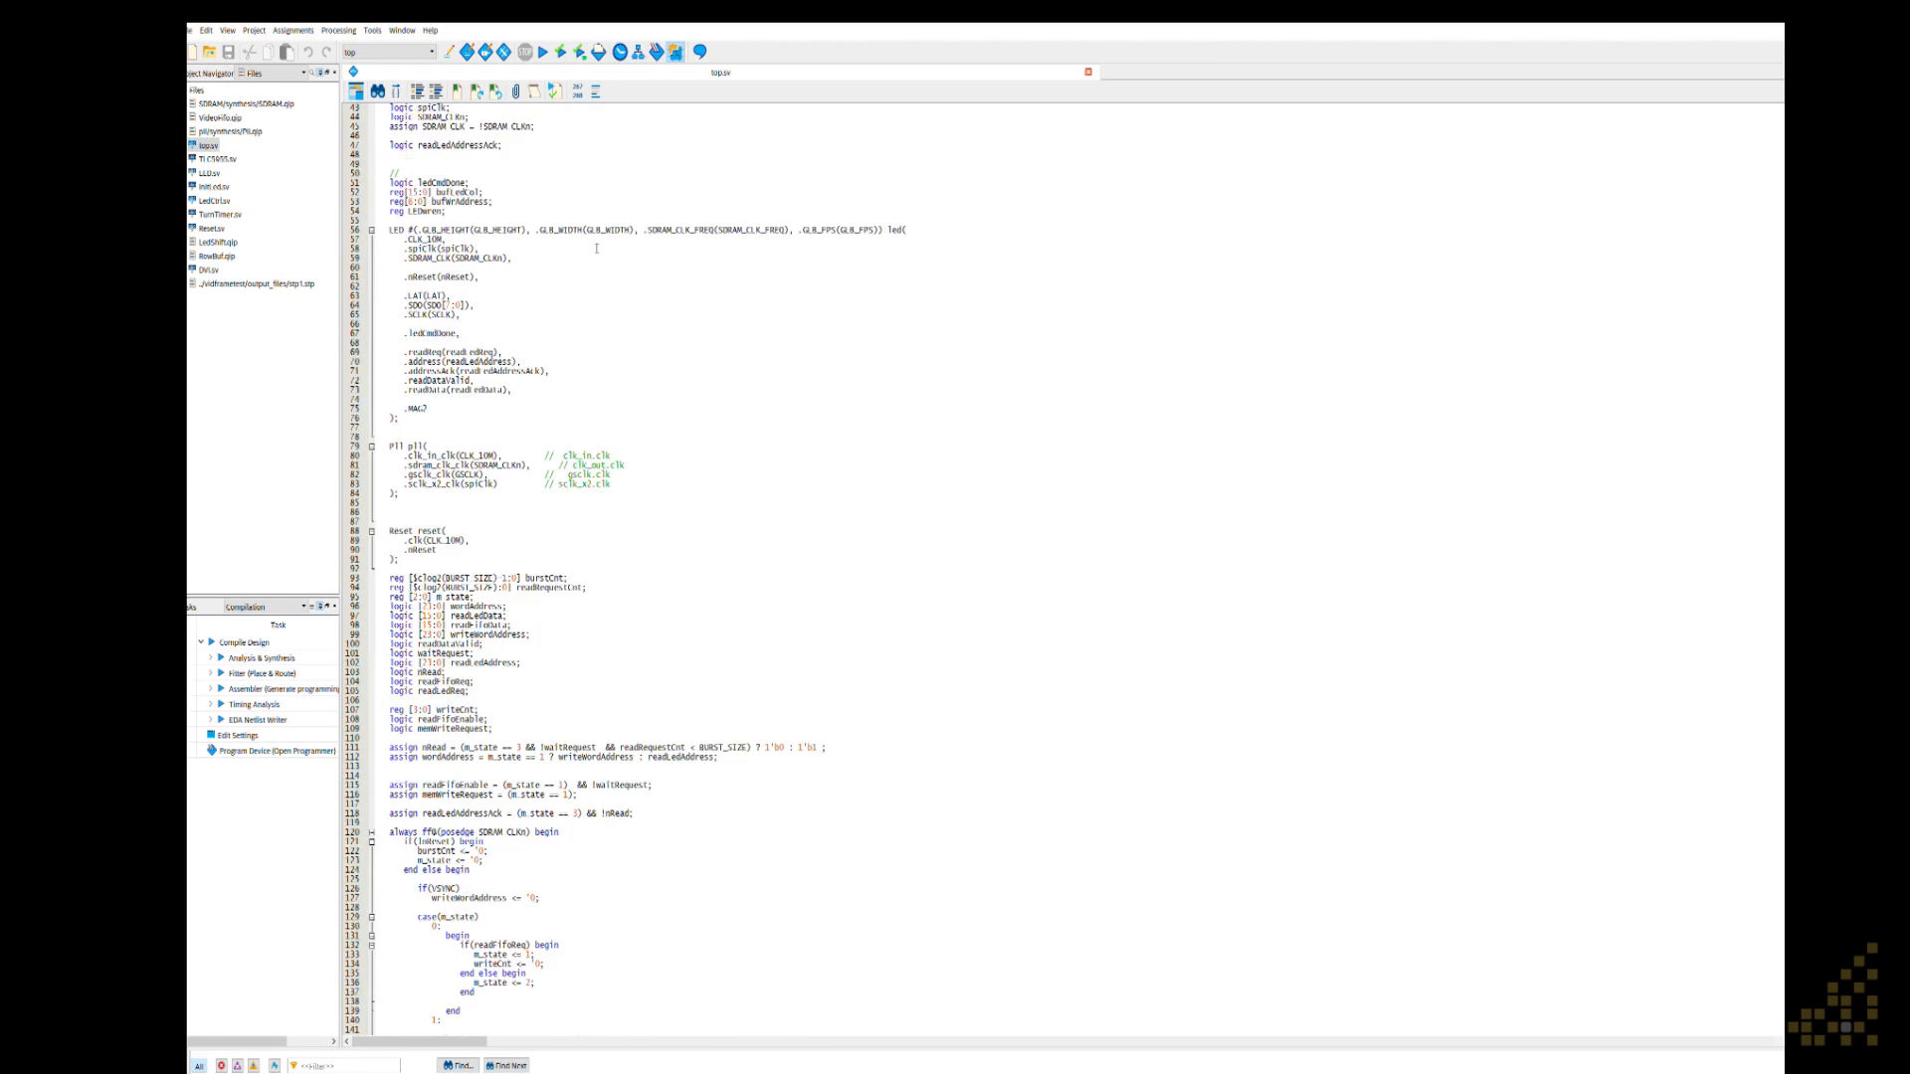